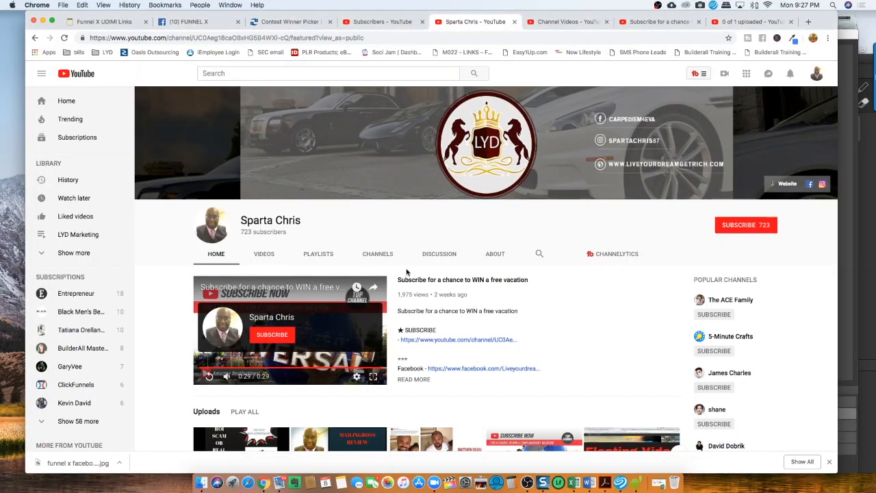
pyautogui.moveTo(424, 277)
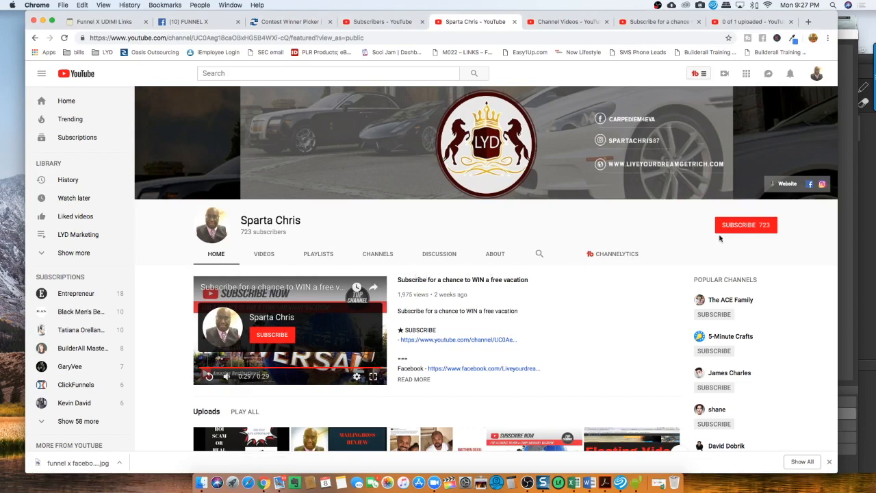
pyautogui.moveTo(747, 225)
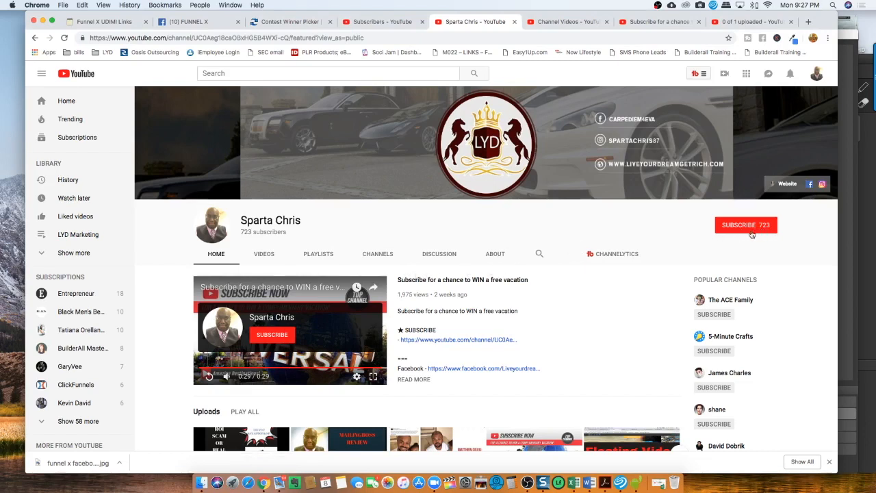
pyautogui.moveTo(537, 244)
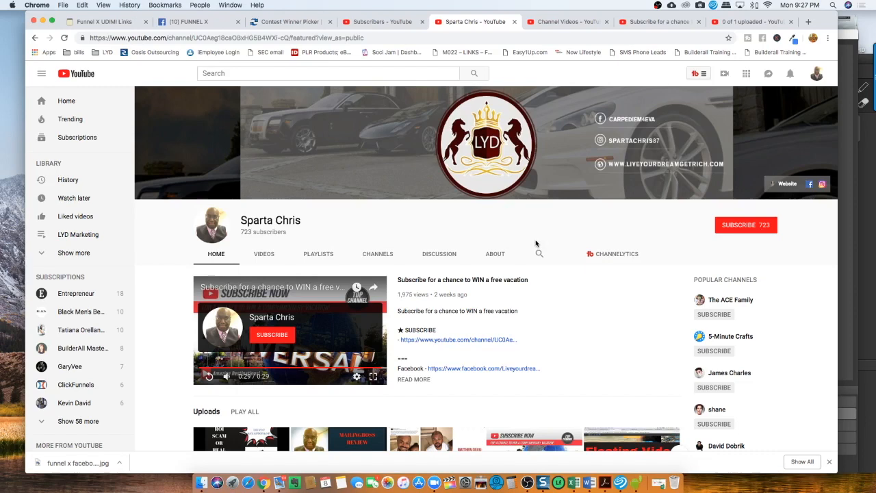
pyautogui.moveTo(524, 244)
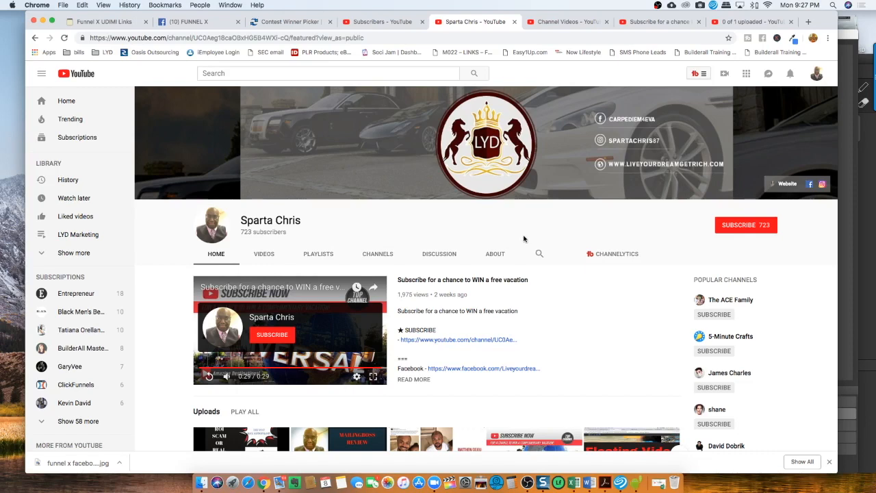
pyautogui.moveTo(515, 238)
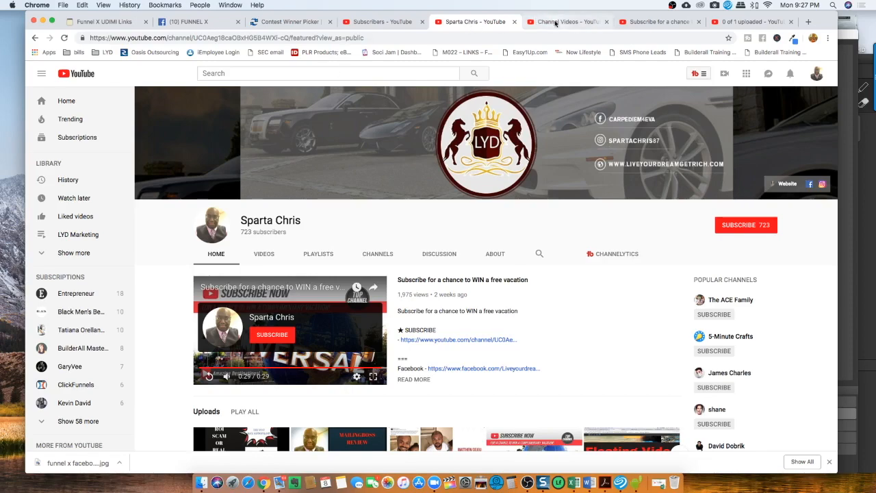
# - Show the channel's Subscribers list in Creator Studio with the recent notifications panel over it
pyautogui.click(559, 22)
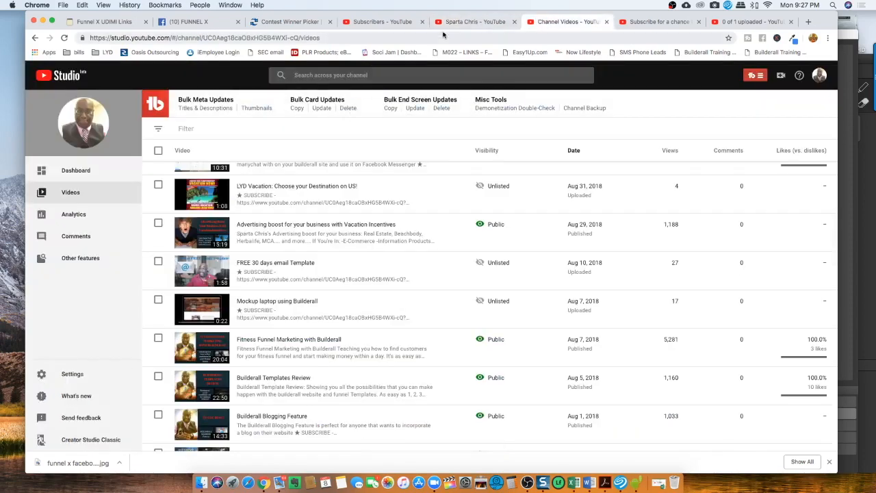
pyautogui.click(381, 22)
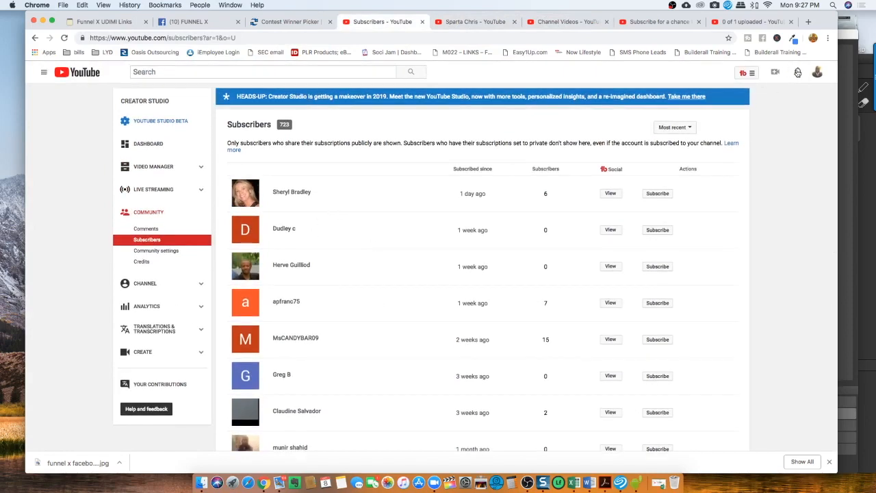
pyautogui.click(797, 71)
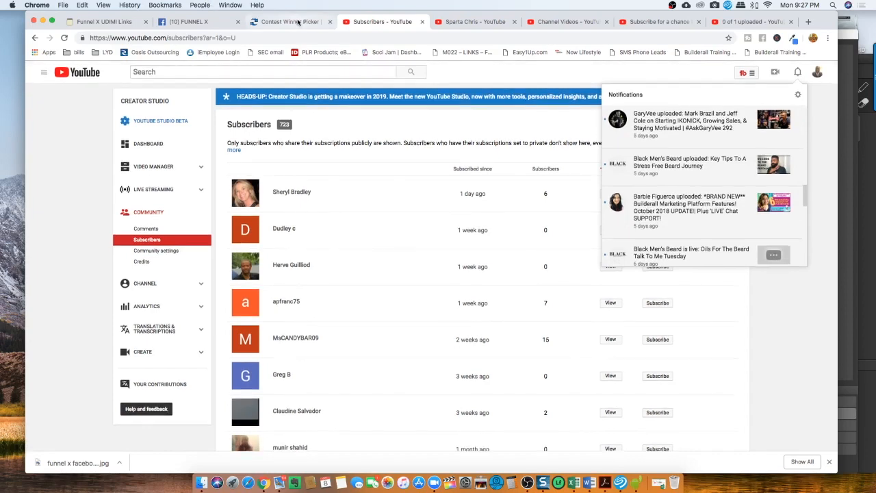
# - Run a trial pick among the six subscriber names in Contest Winner Picker, then clear the result
pyautogui.click(290, 22)
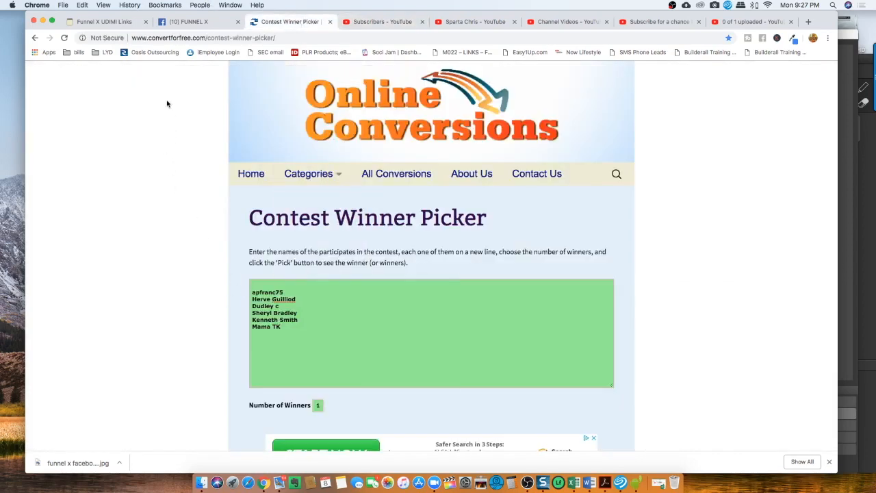
pyautogui.moveTo(191, 57)
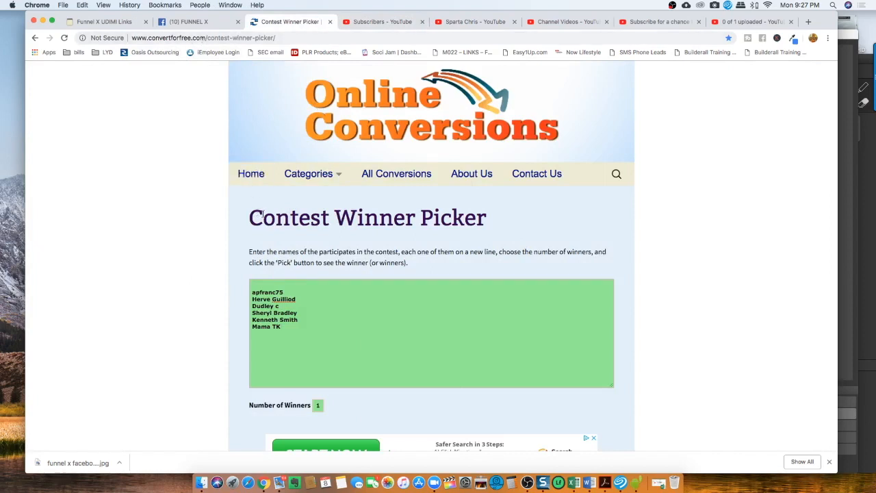
pyautogui.tripleClick(367, 218)
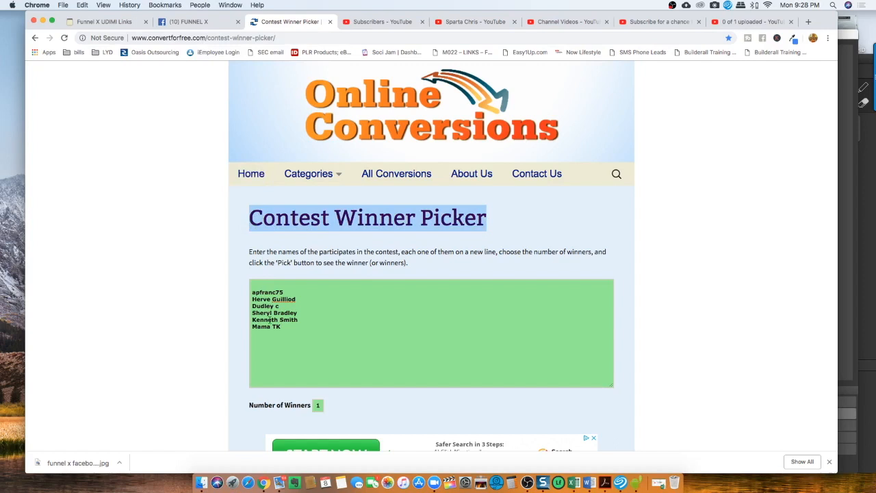
pyautogui.scroll(-3)
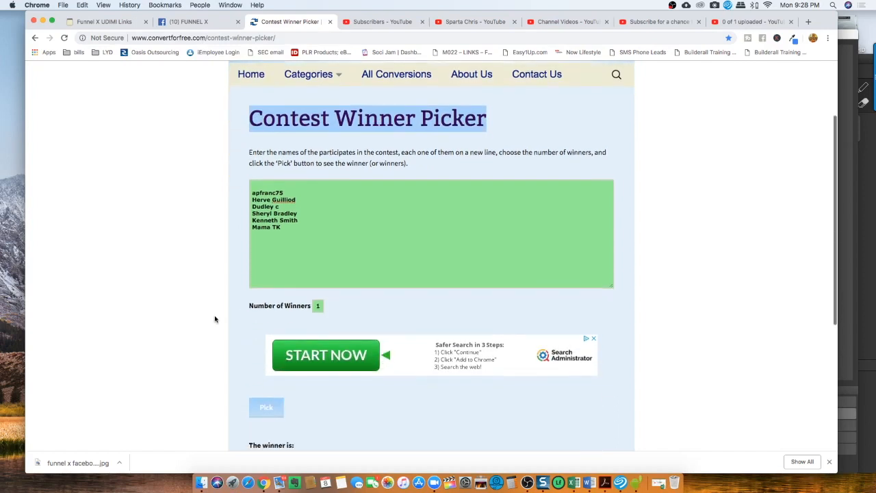
pyautogui.click(266, 408)
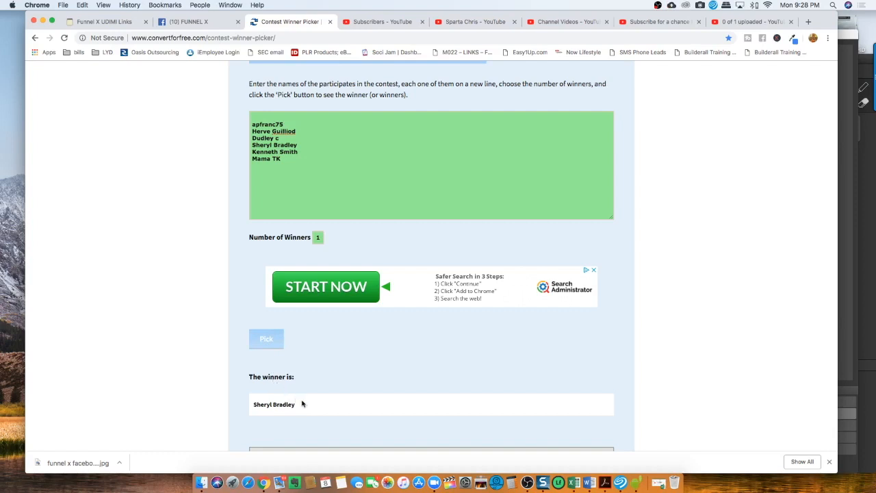
pyautogui.doubleClick(274, 404)
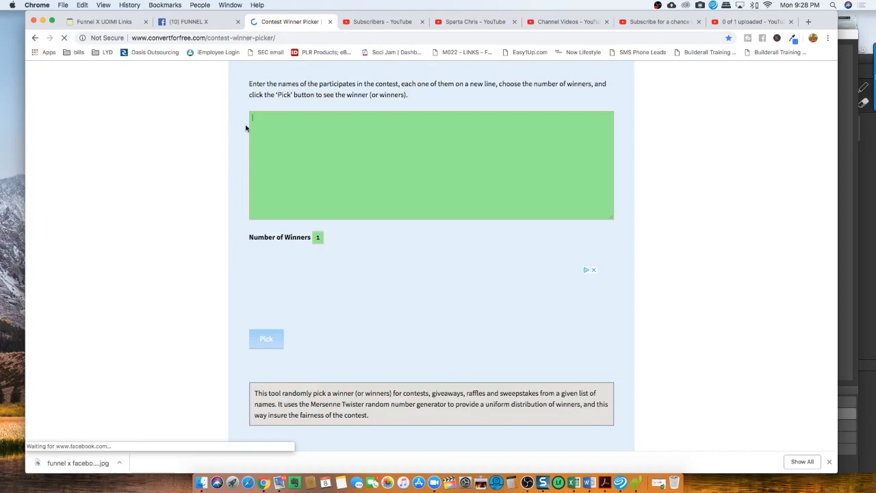
pyautogui.scroll(3)
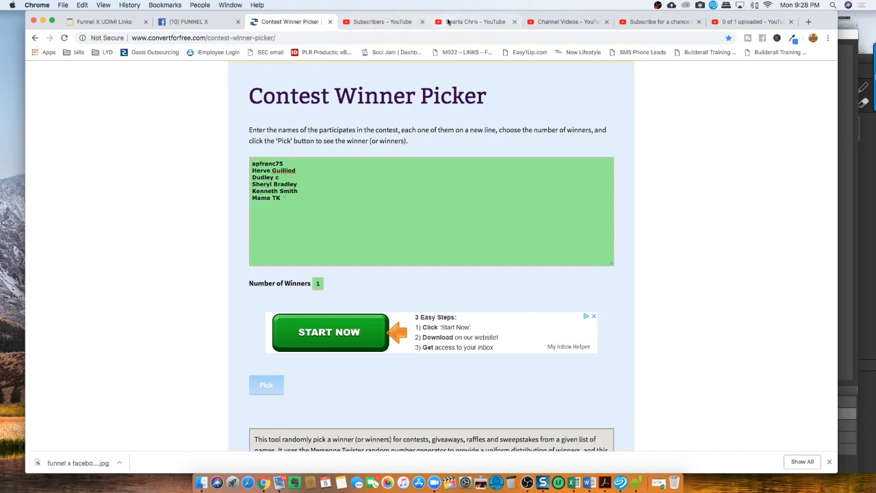
pyautogui.click(472, 22)
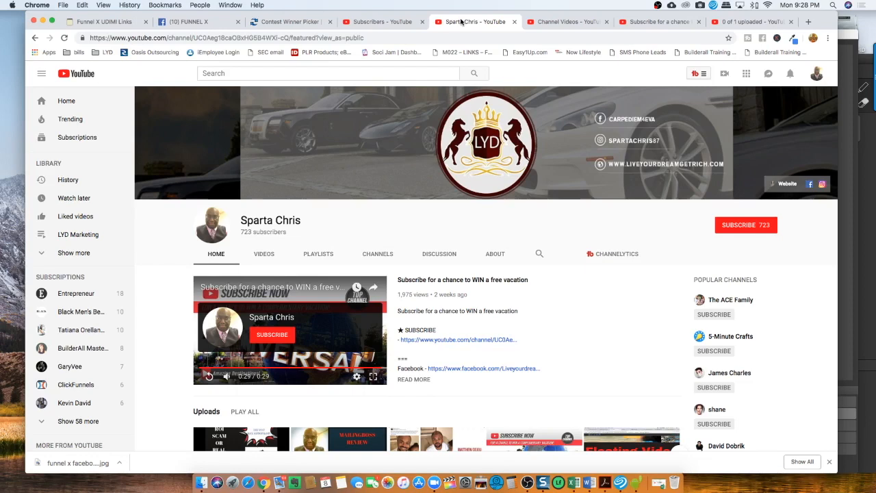
pyautogui.click(290, 22)
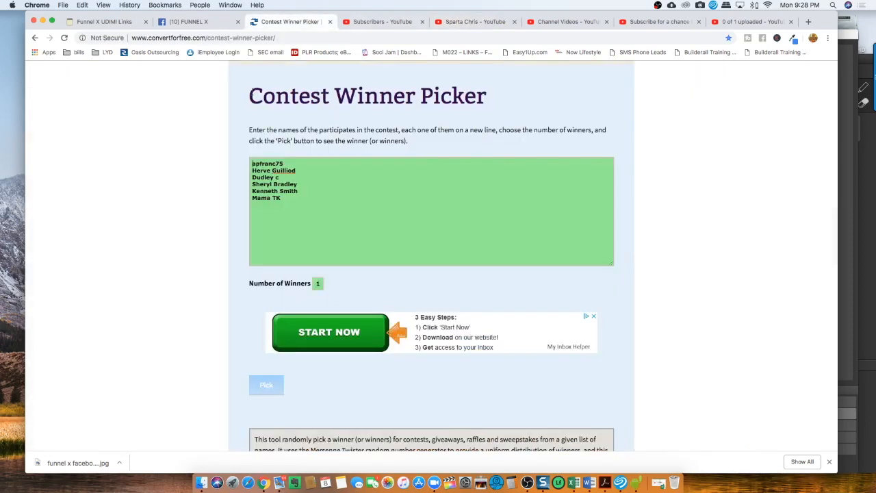
pyautogui.scroll(-3)
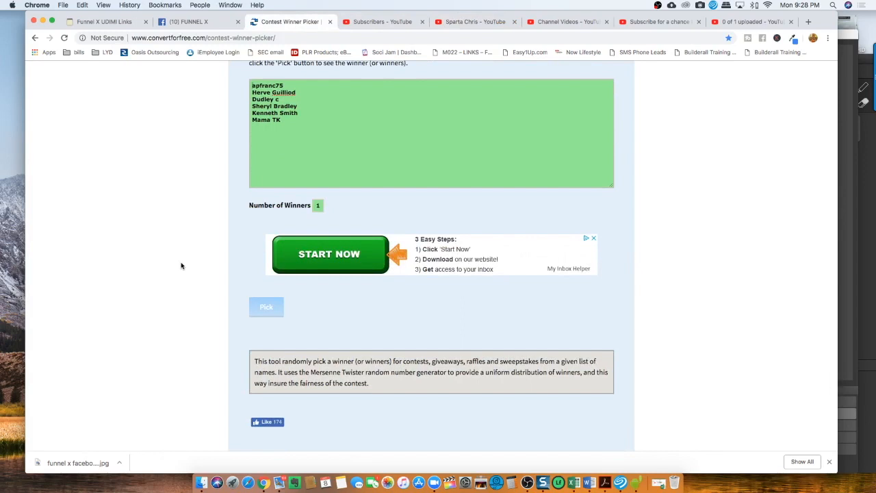
pyautogui.moveTo(266, 306)
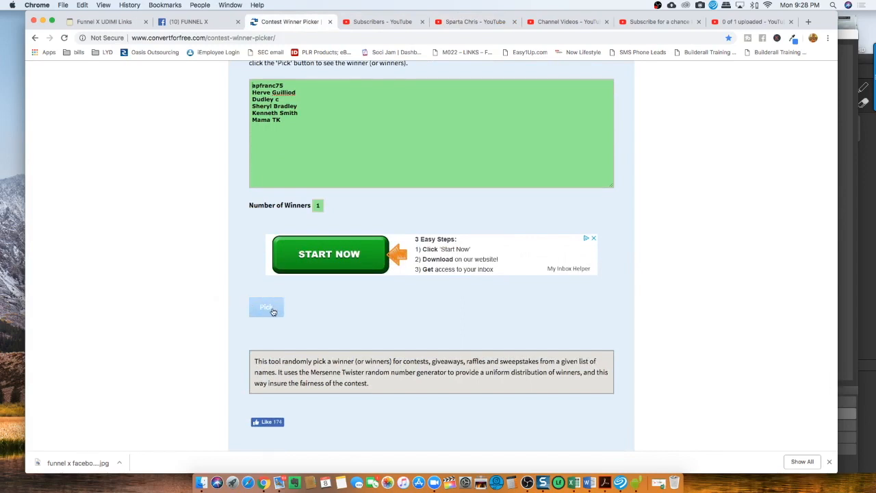
pyautogui.click(266, 307)
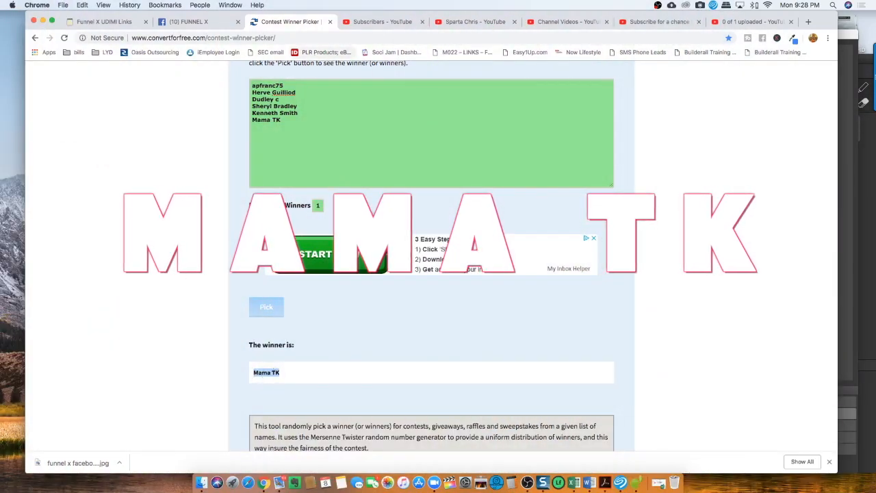
pyautogui.scroll(-3)
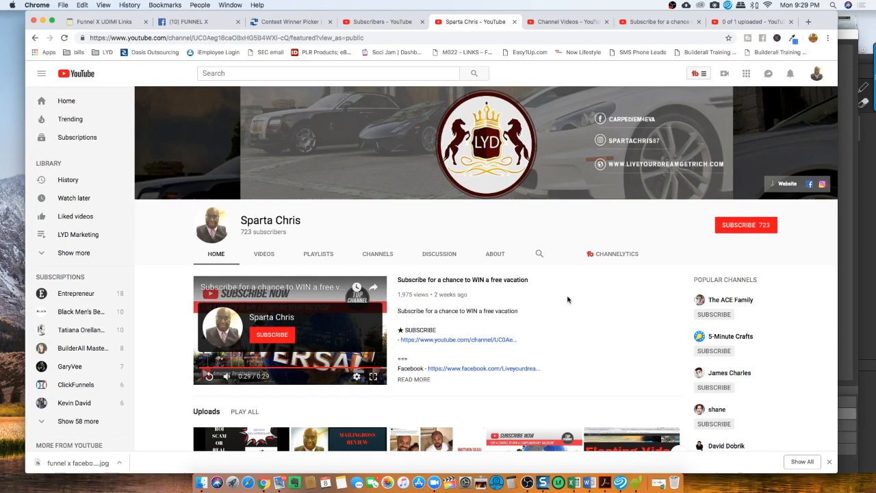
pyautogui.scroll(-3)
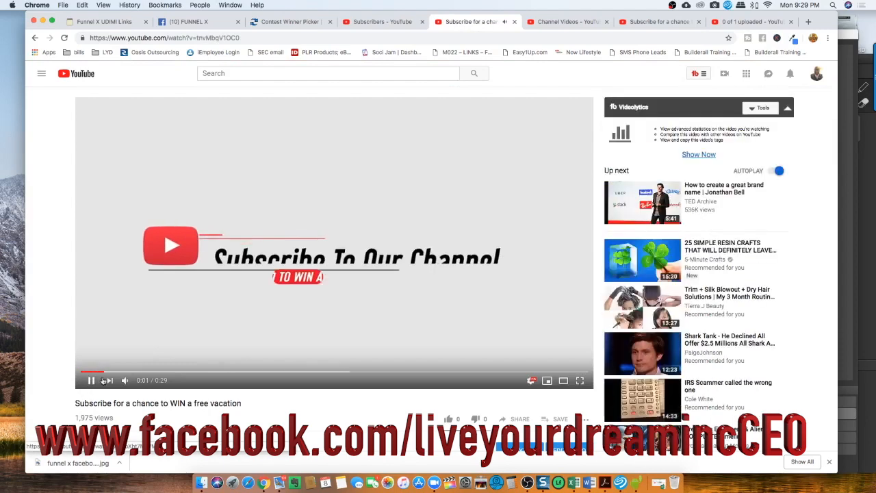
pyautogui.scroll(-3)
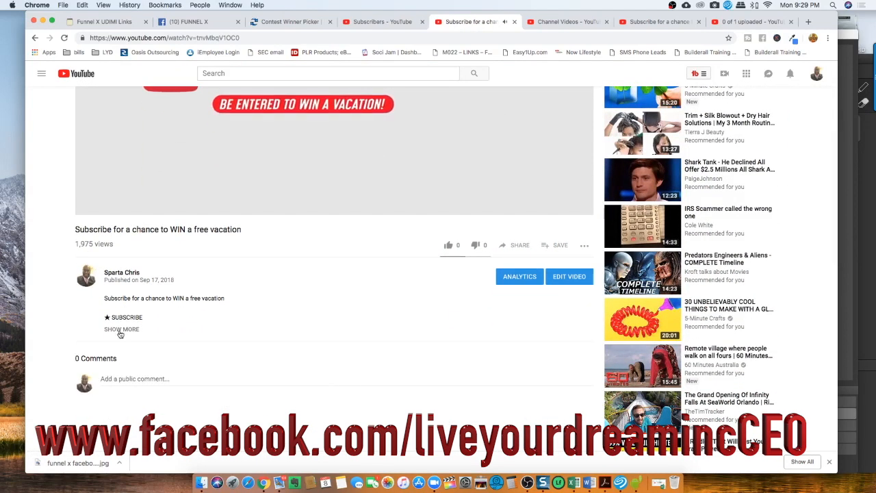
pyautogui.click(121, 329)
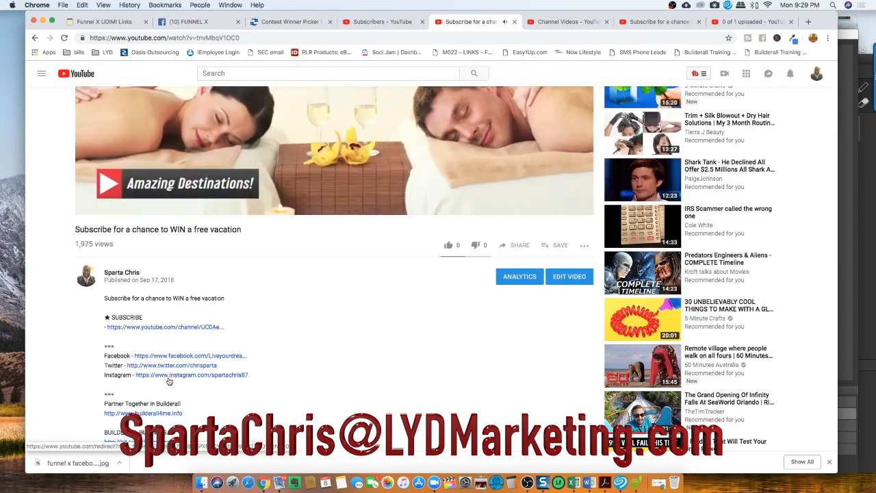
pyautogui.scroll(3)
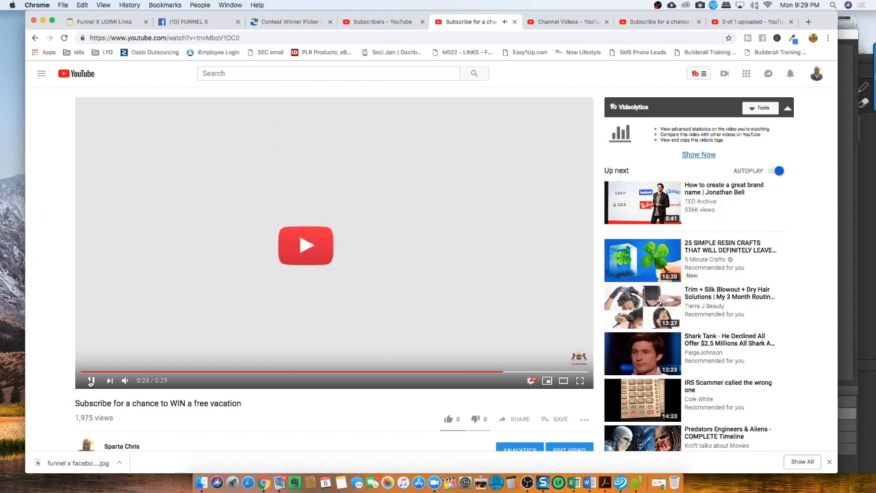
pyautogui.click(91, 381)
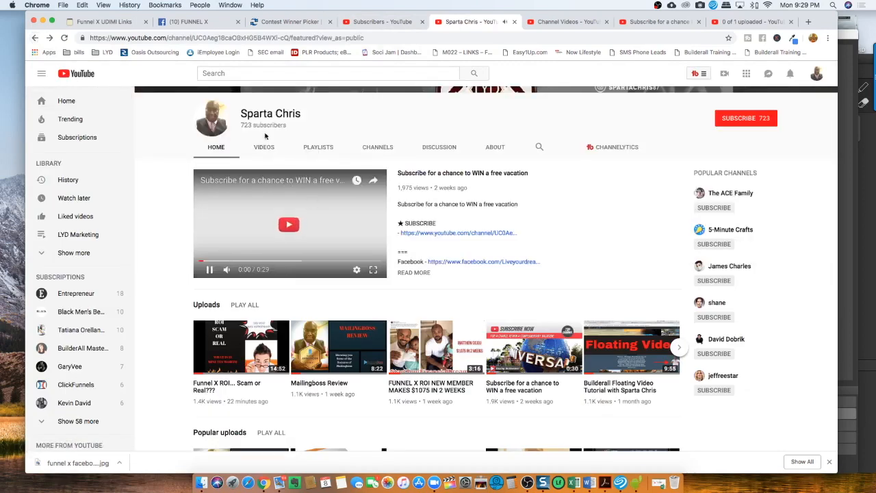
# - Browse down the Sparta Chris channel page and advance the Popular uploads carousel
pyautogui.scroll(-3)
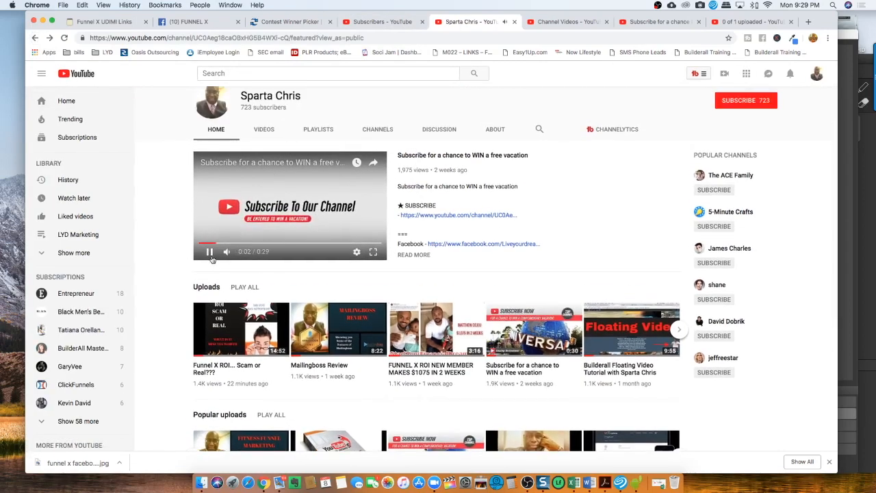
pyautogui.scroll(3)
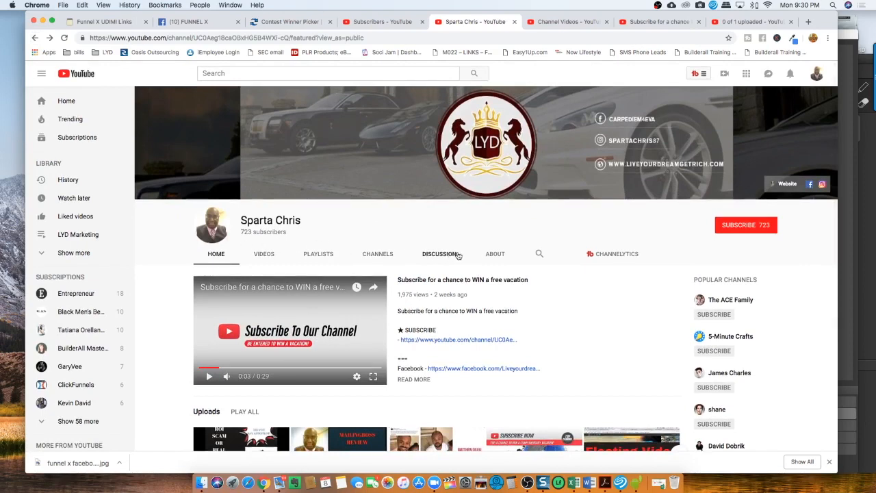
pyautogui.moveTo(391, 271)
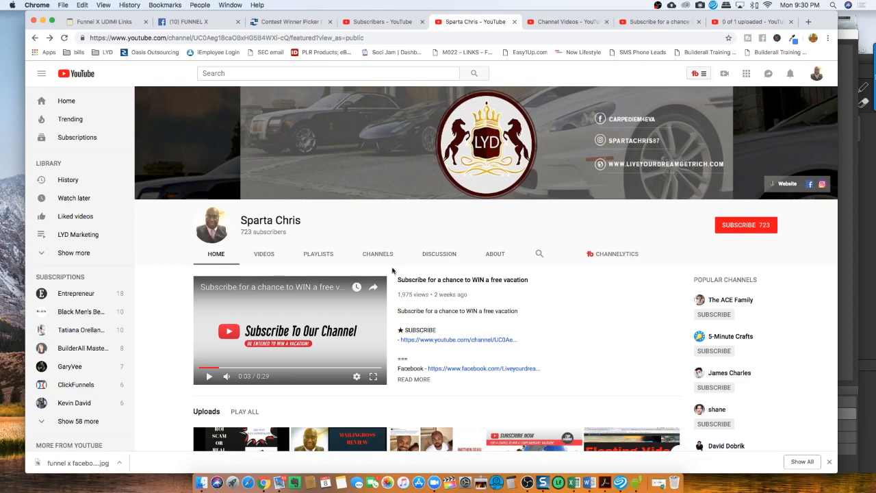
pyautogui.moveTo(743, 228)
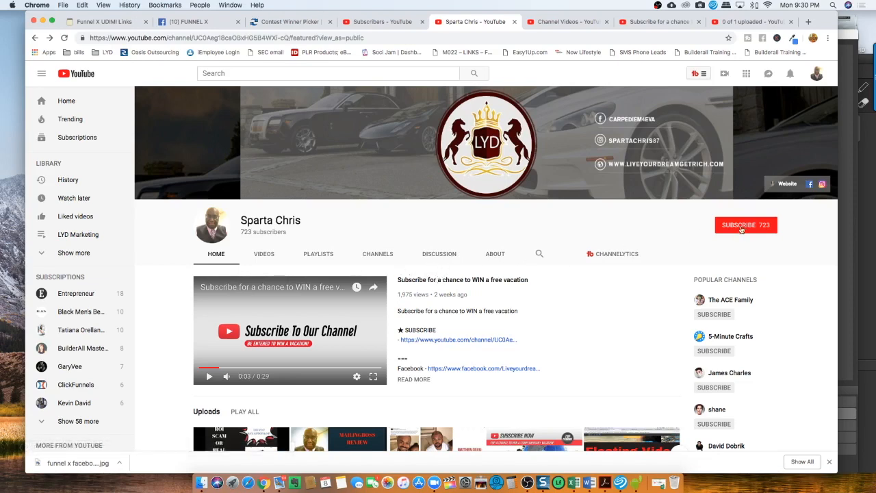
pyautogui.scroll(-3)
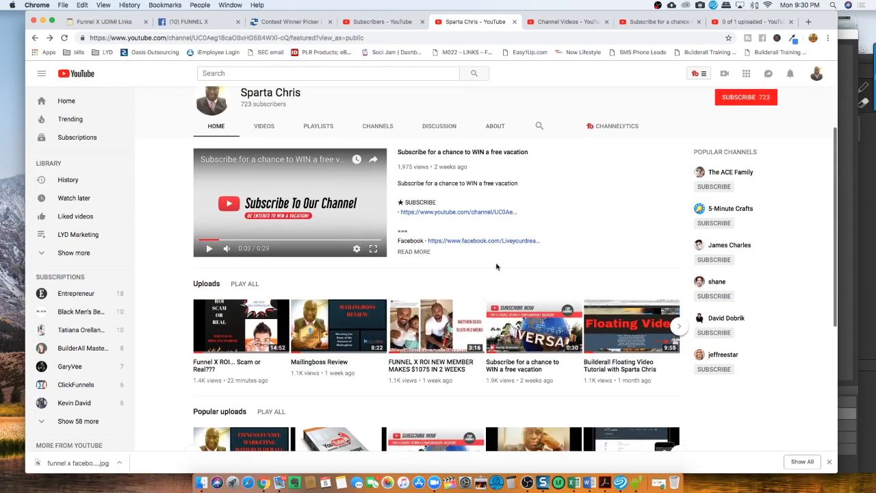
pyautogui.scroll(-3)
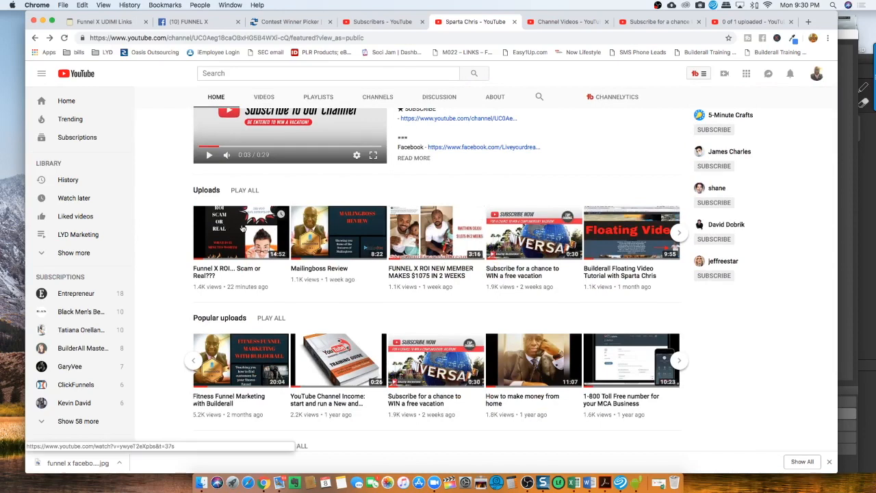
pyautogui.scroll(-3)
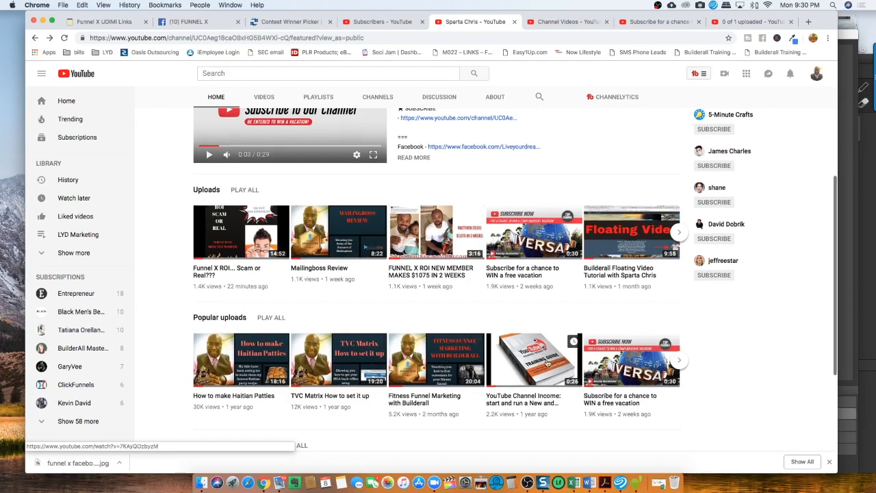
pyautogui.click(679, 358)
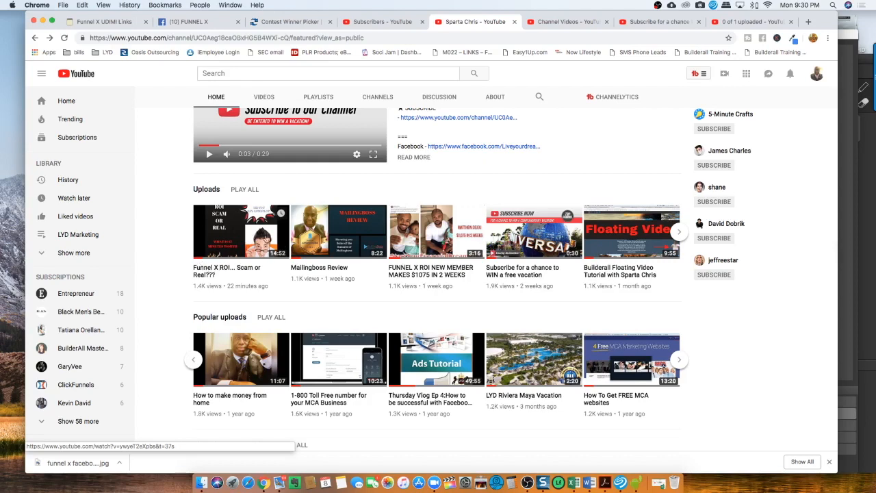
# - Advance the Uploads carousel to older videos and continue down past the Thursday Training Vlog row
pyautogui.scroll(3)
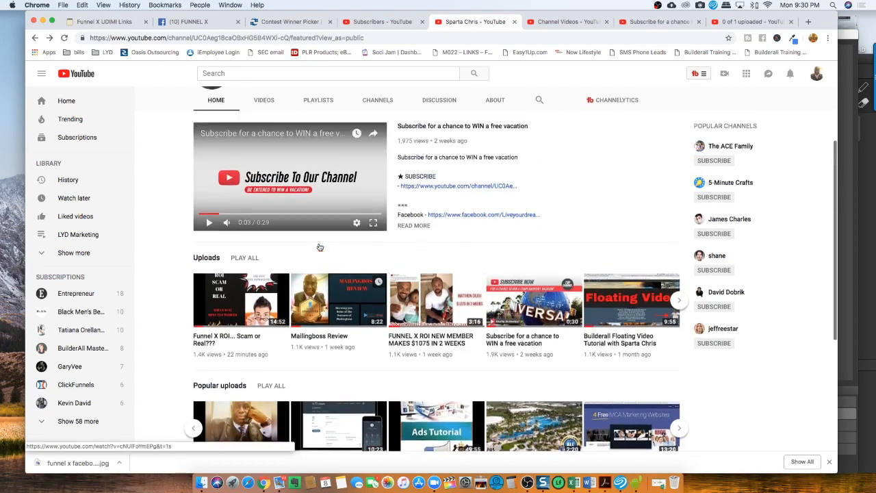
pyautogui.scroll(-3)
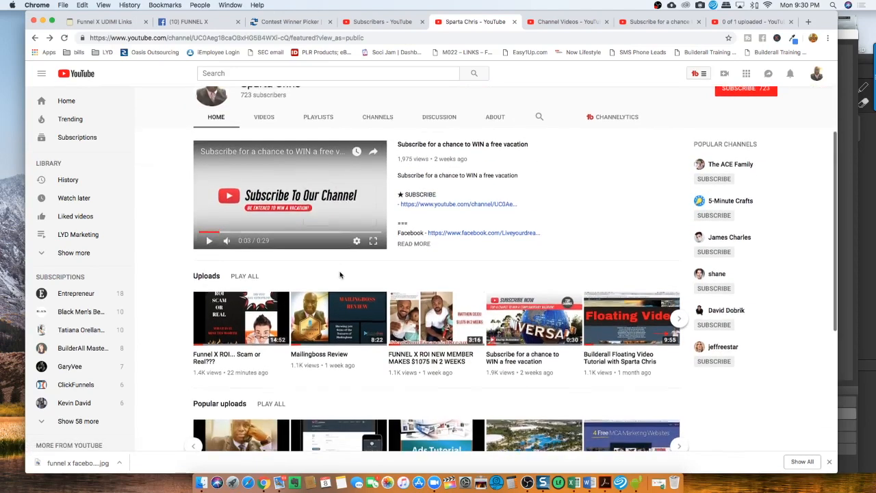
pyautogui.scroll(3)
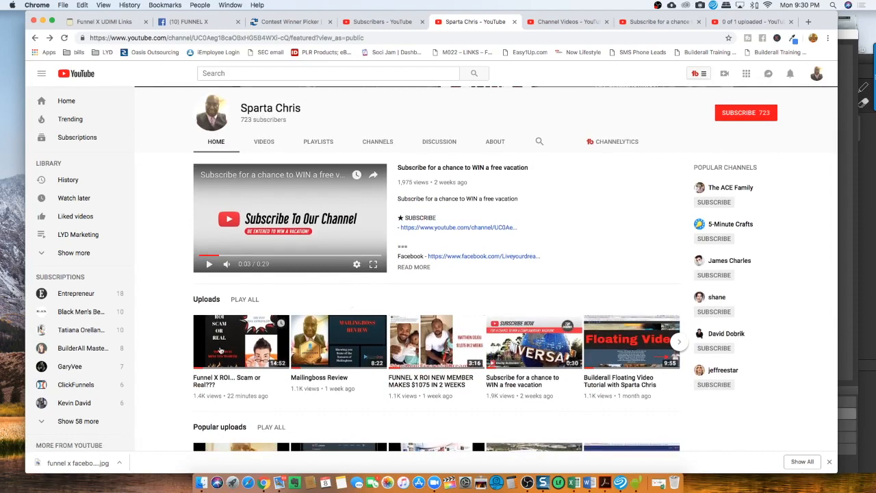
pyautogui.moveTo(241, 355)
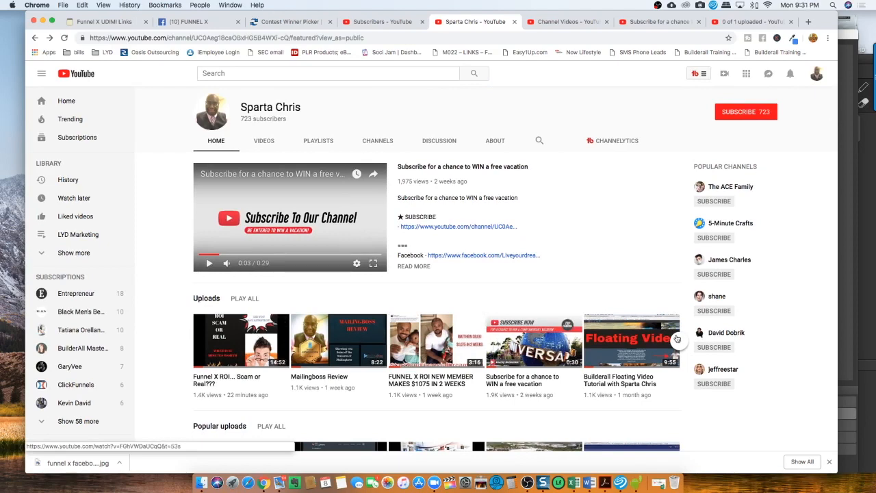
pyautogui.click(676, 339)
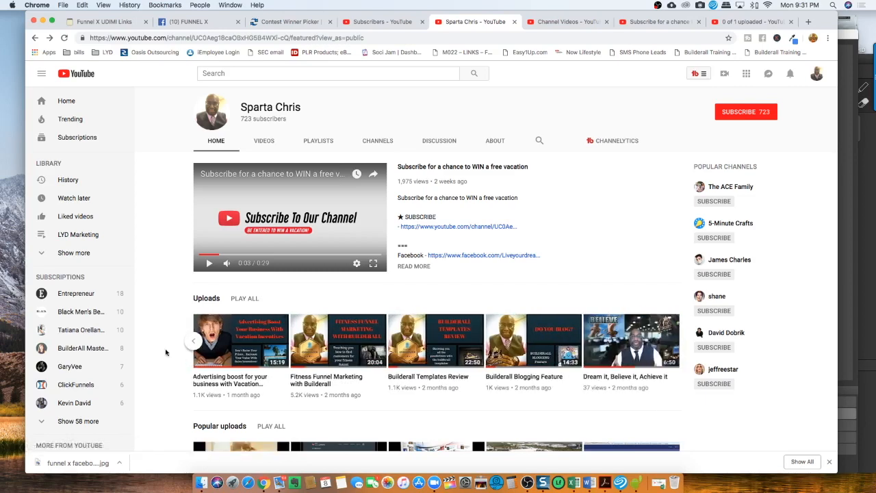
pyautogui.scroll(-3)
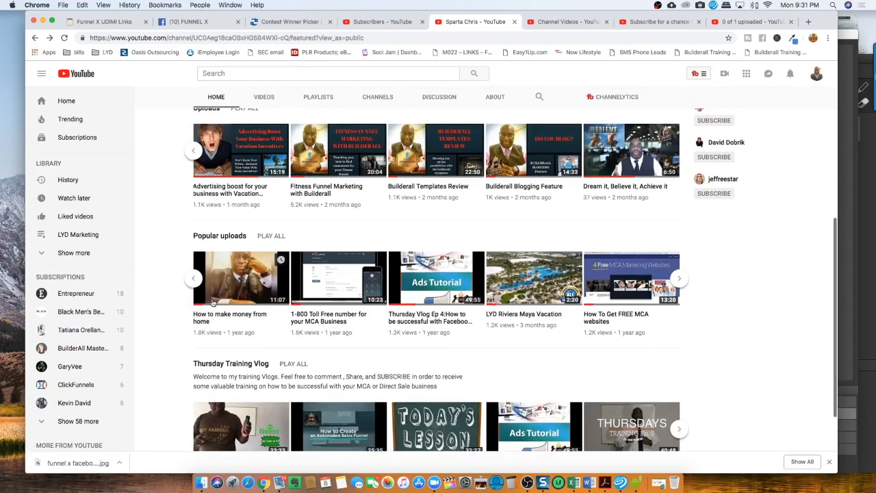